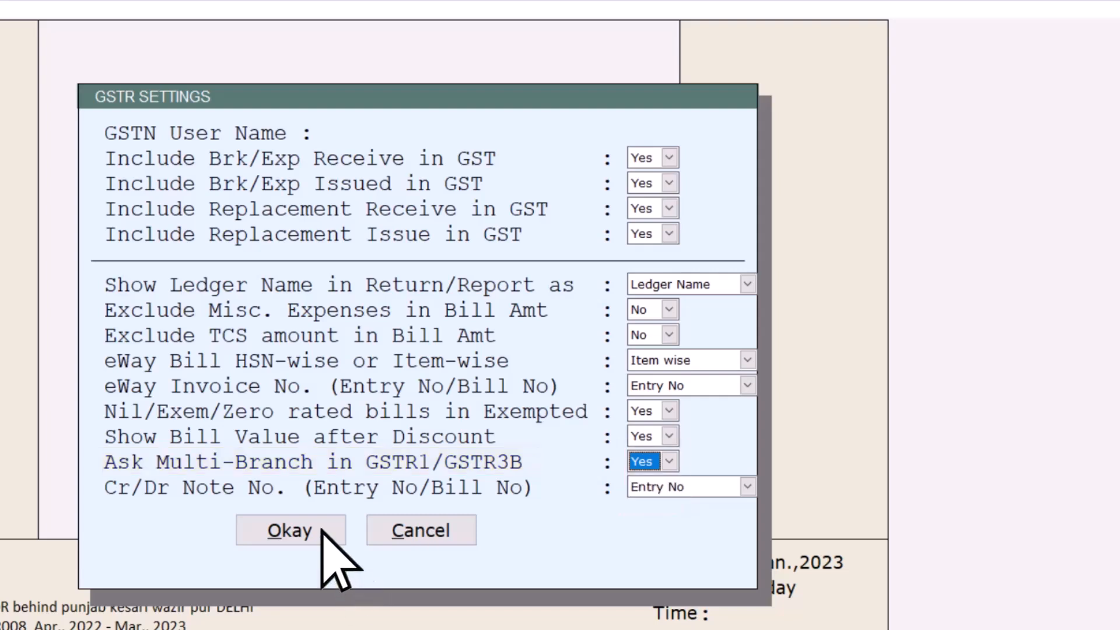
Step: Save GSTR Settings with 'Ask Multi-Branch in GSTR1/GSTR3B' set to Yes
click(289, 530)
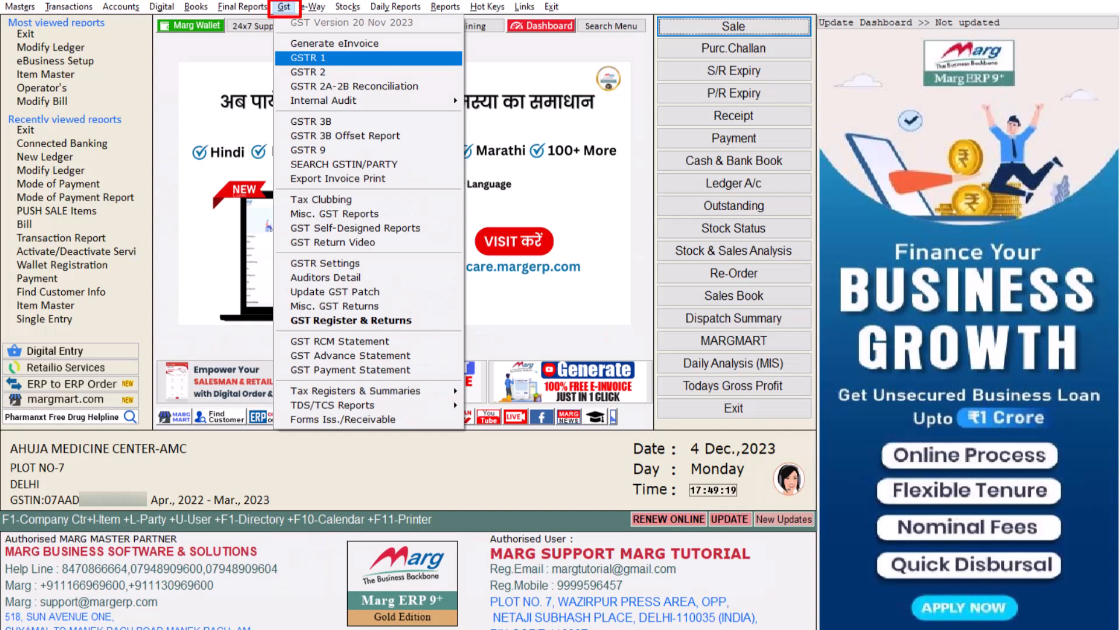
Step: Run the GSTR-1 summary for 01/01/2023 to 31/01/2023 with Multi Branch ticked
click(308, 57)
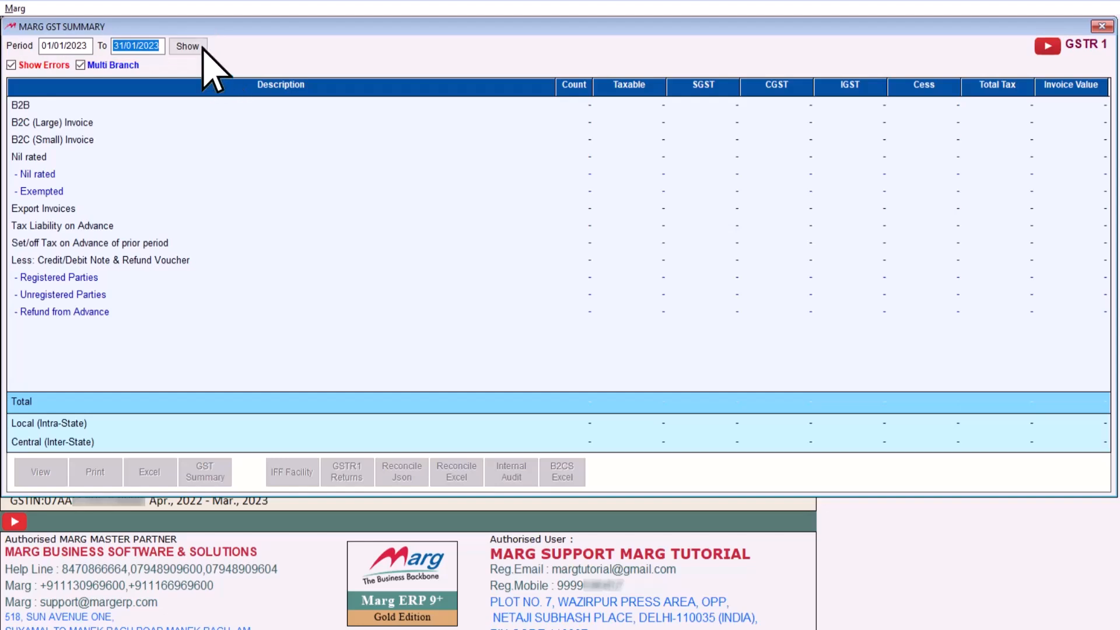
click(187, 46)
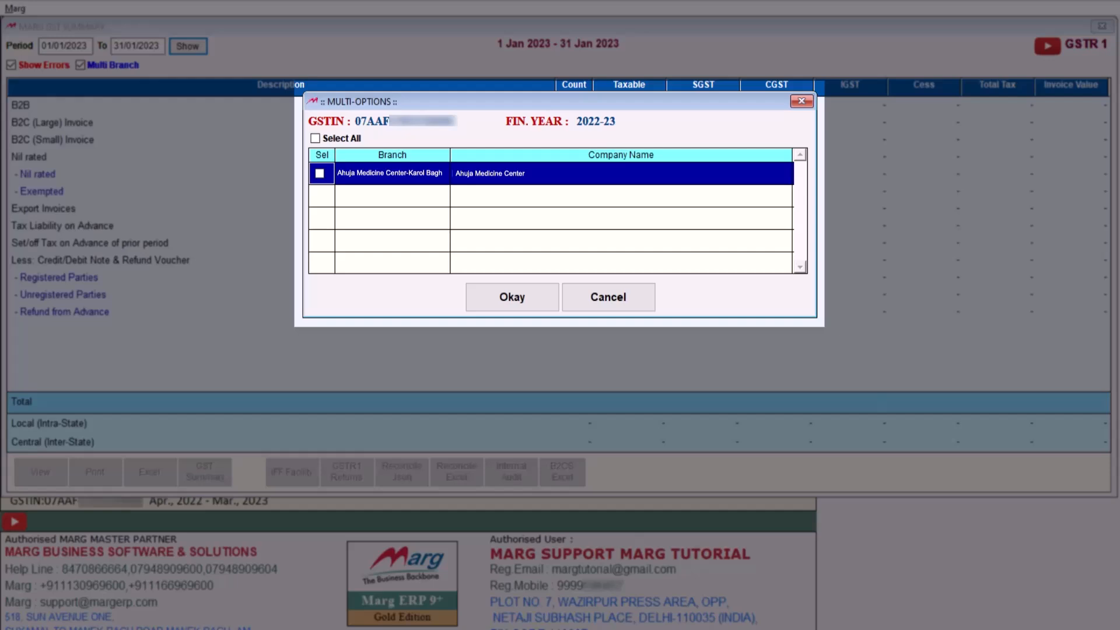
Step: Select the Ahuja Medicine Center-Karol Bagh branch and confirm it
click(319, 173)
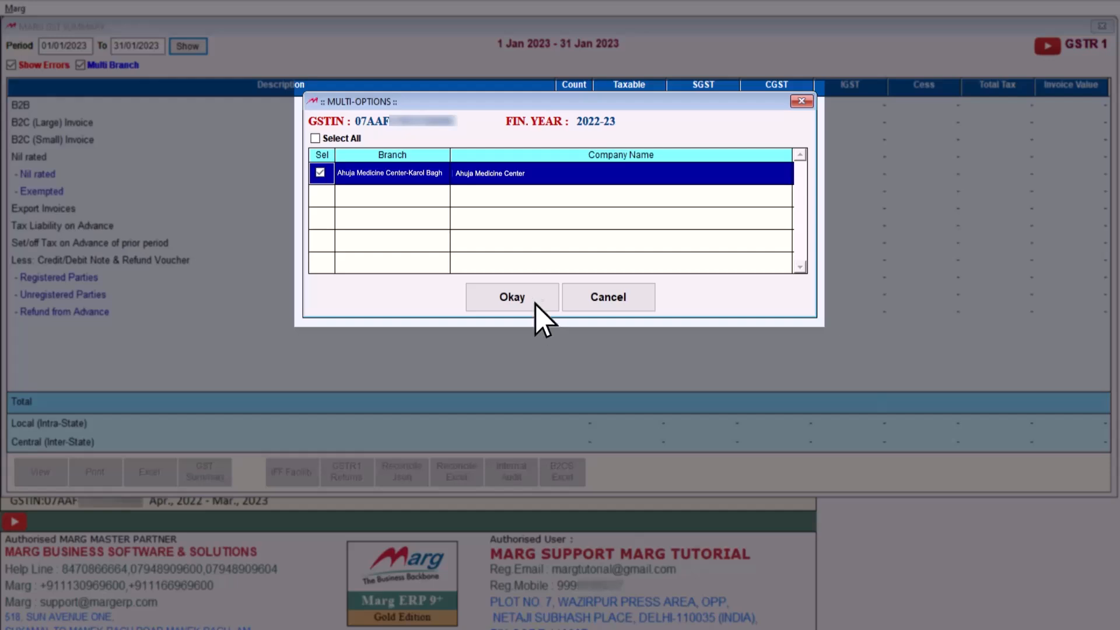
click(512, 296)
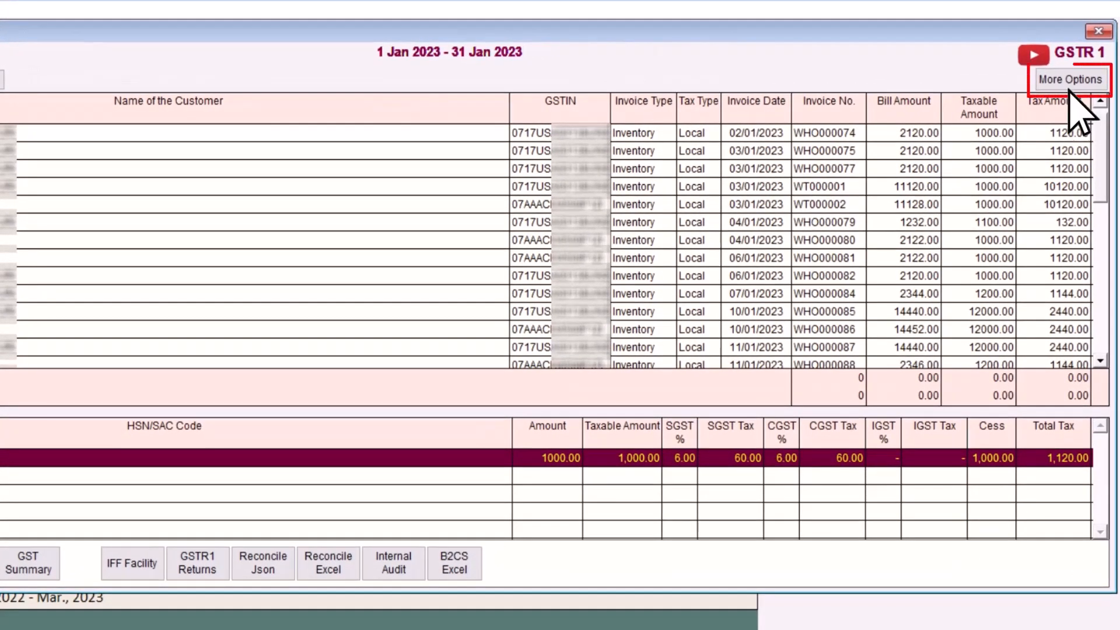
Step: Dismiss the invoice series filter and leave the B2B invoice details
click(1070, 79)
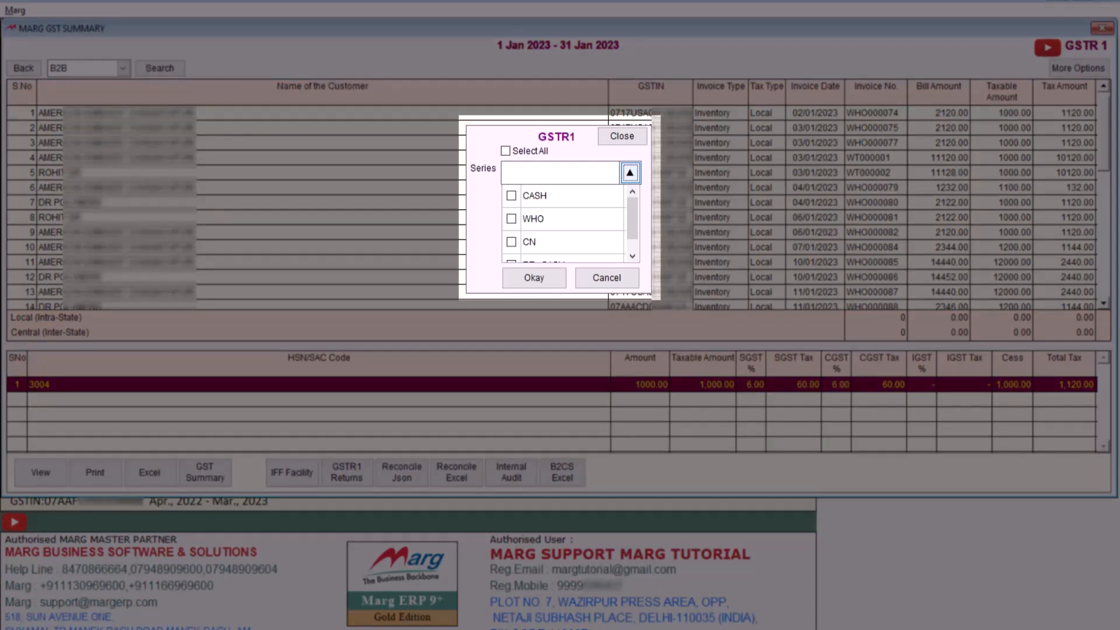
click(619, 135)
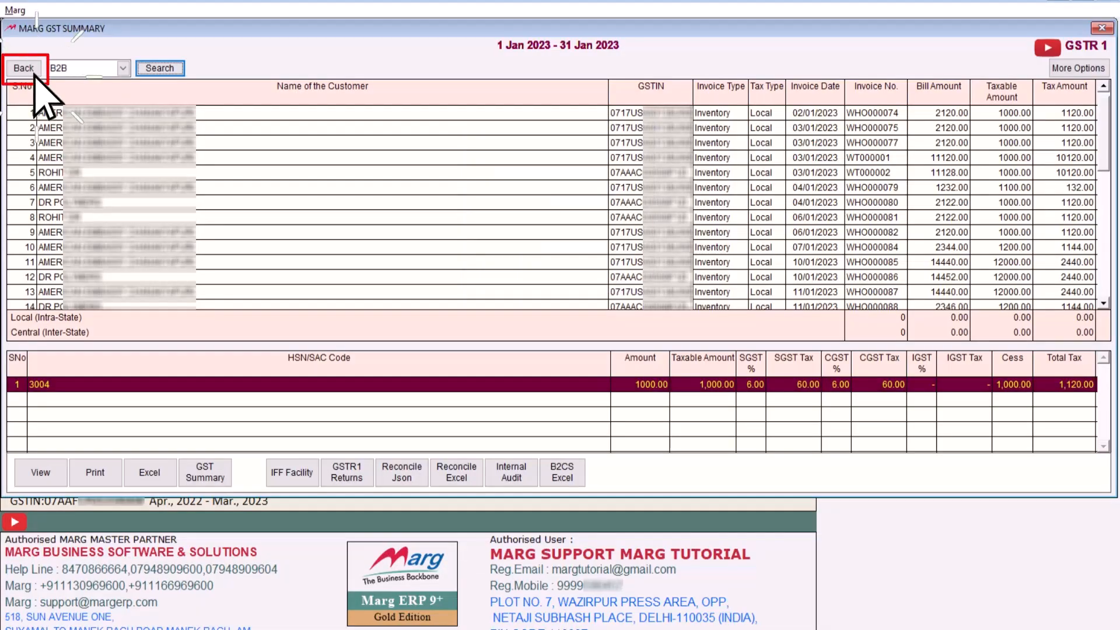
click(23, 68)
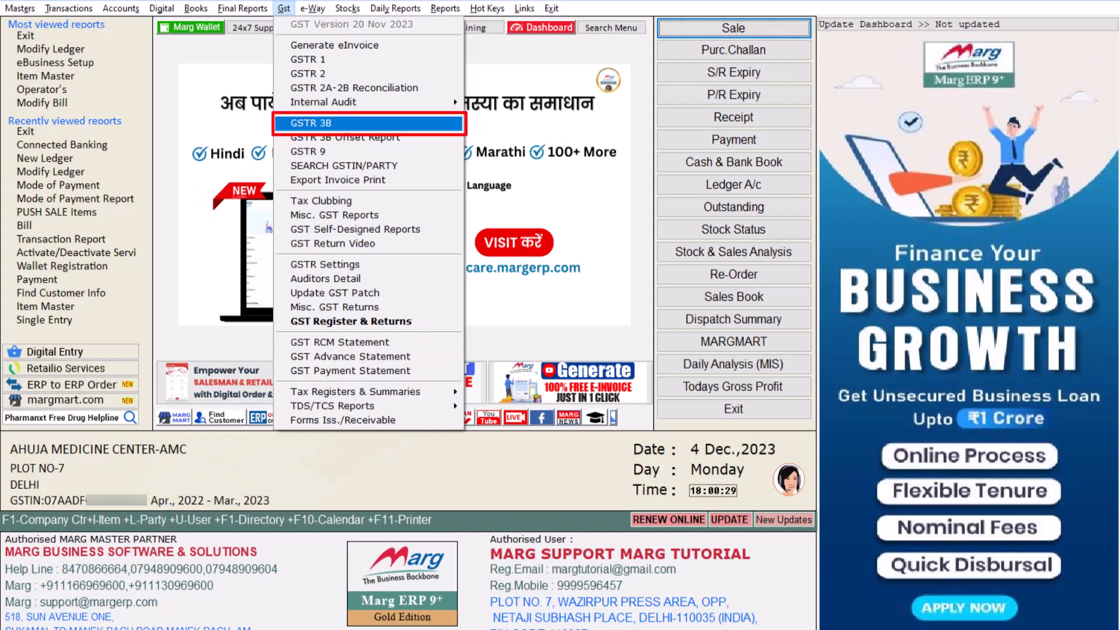
Step: Set up GSTR-3B as Govt Format monthly summary with Multi-Branch Yes
click(324, 122)
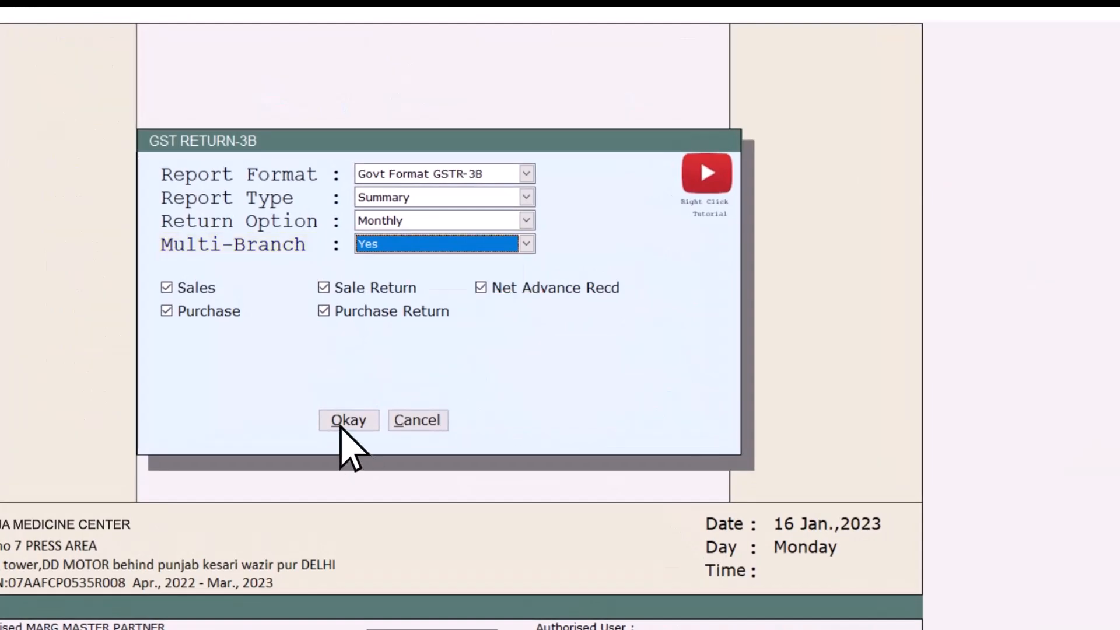
click(349, 420)
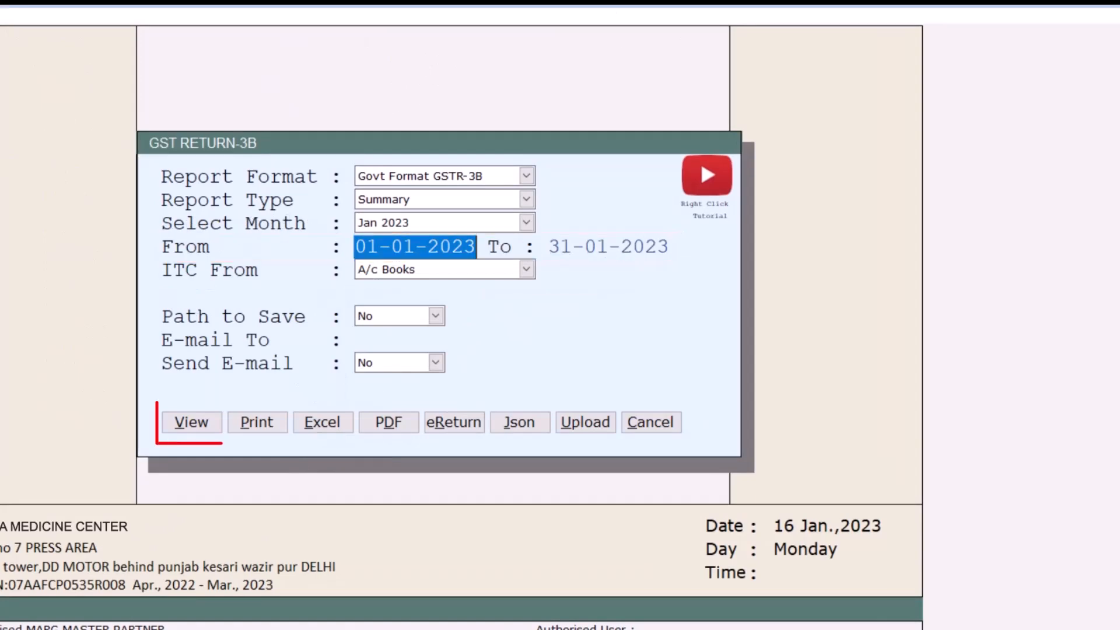
Step: Preview GSTR-3B for January 2023 including the Karol Bagh branch
click(190, 421)
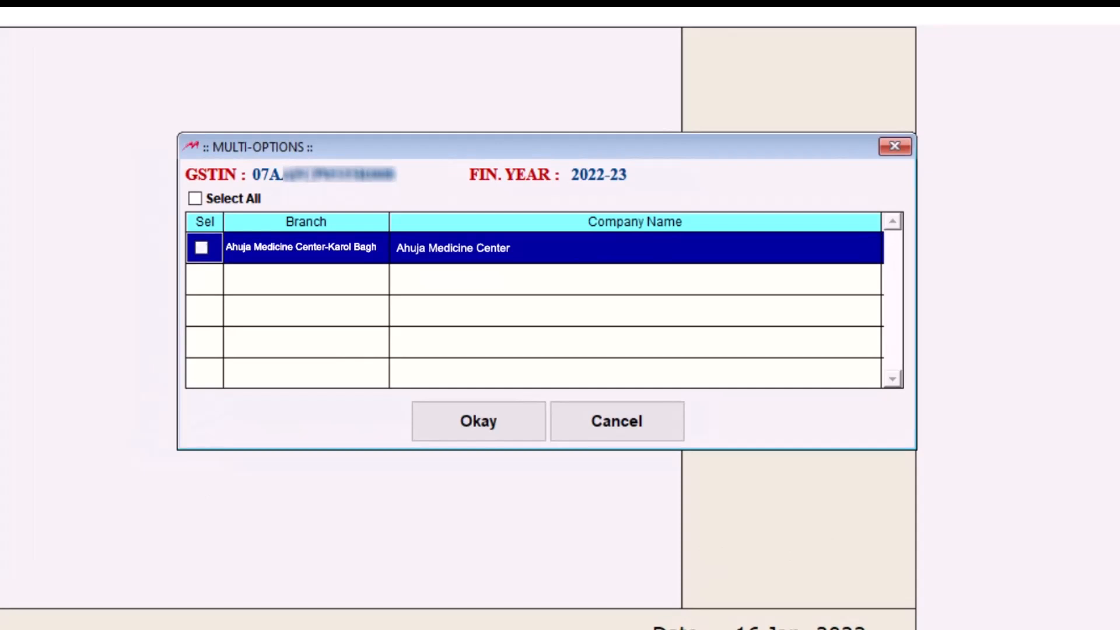
click(201, 249)
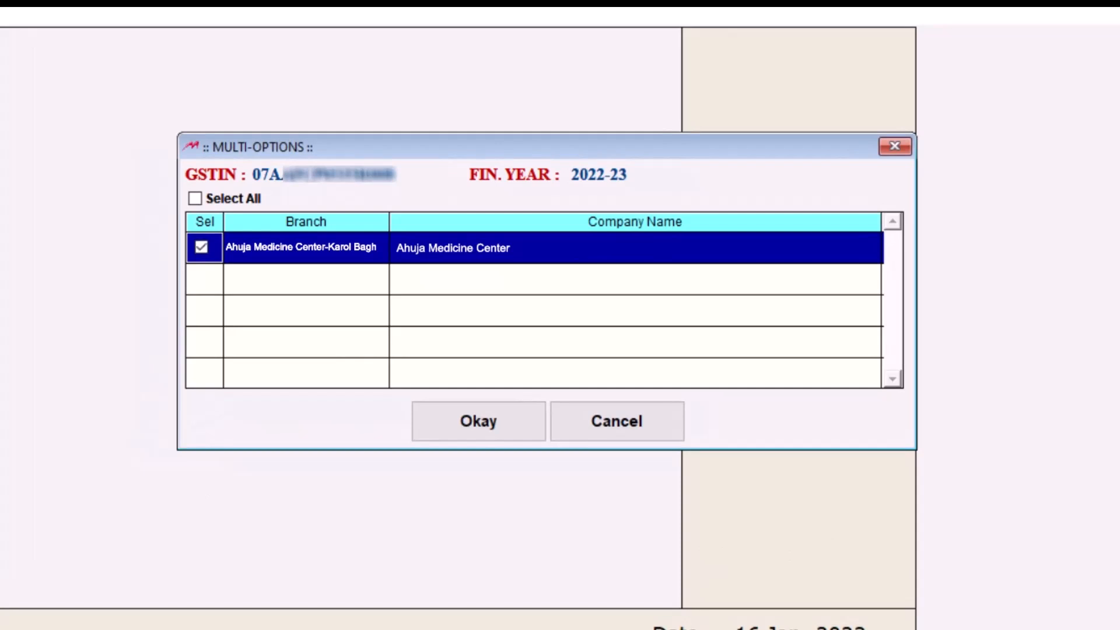
click(478, 421)
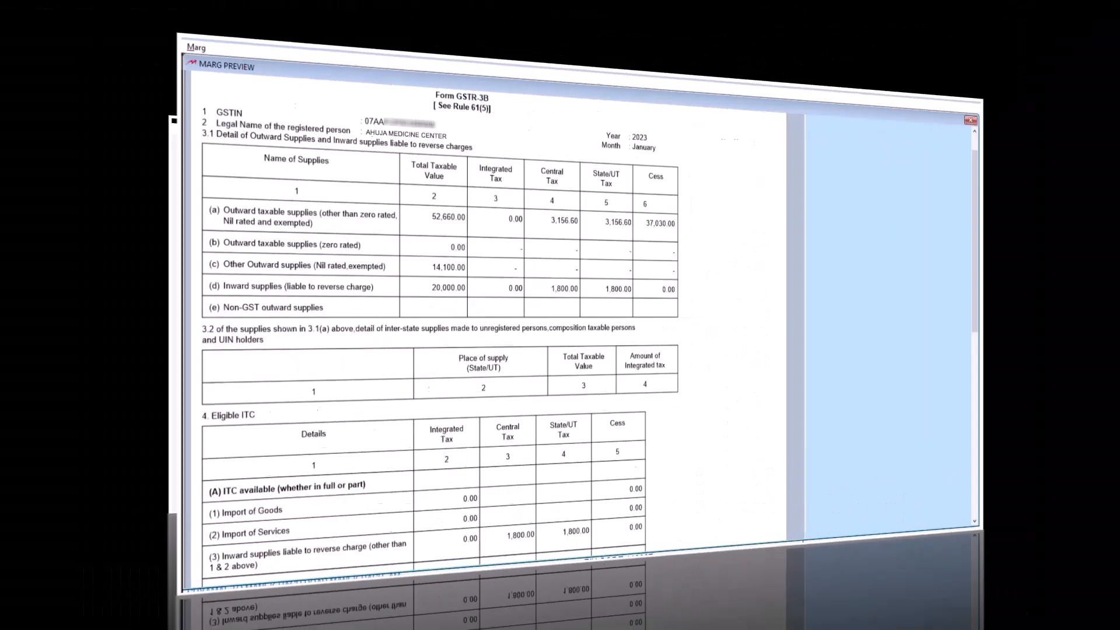